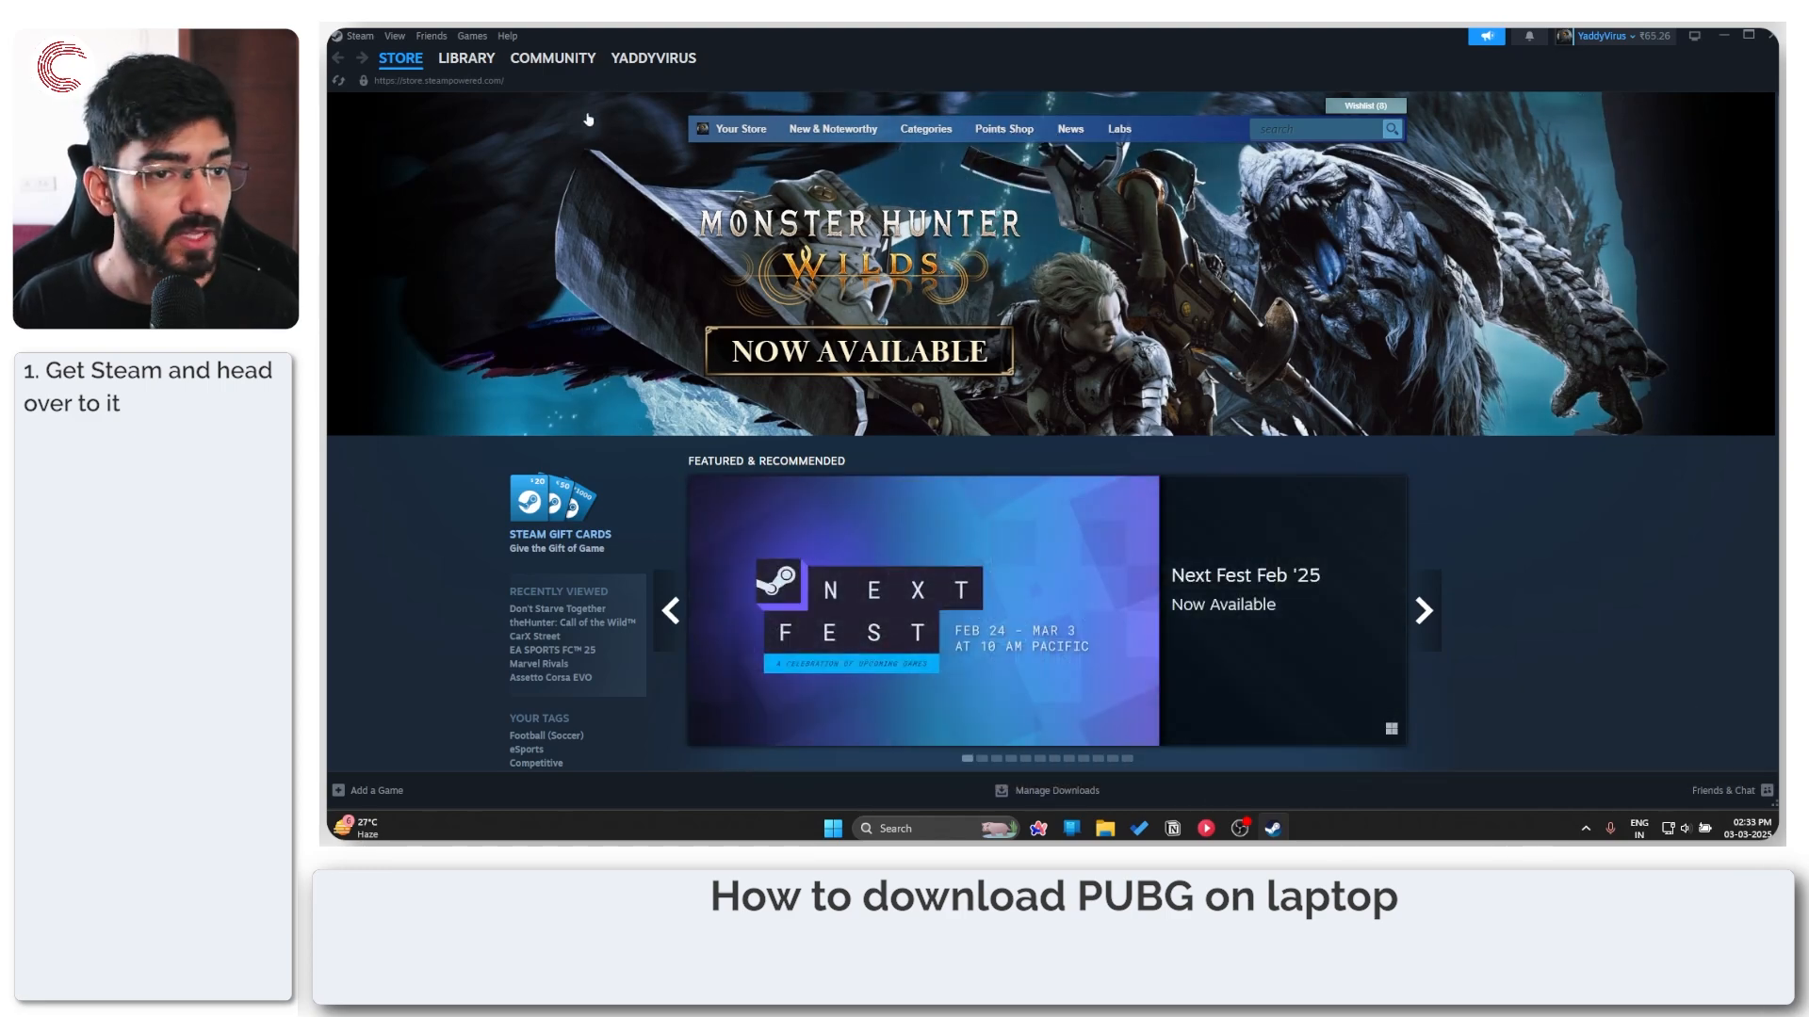
- Search the Steam store for 'PUBG' and open the PUBG: BATTLEGROUNDS page
left_click(465, 58)
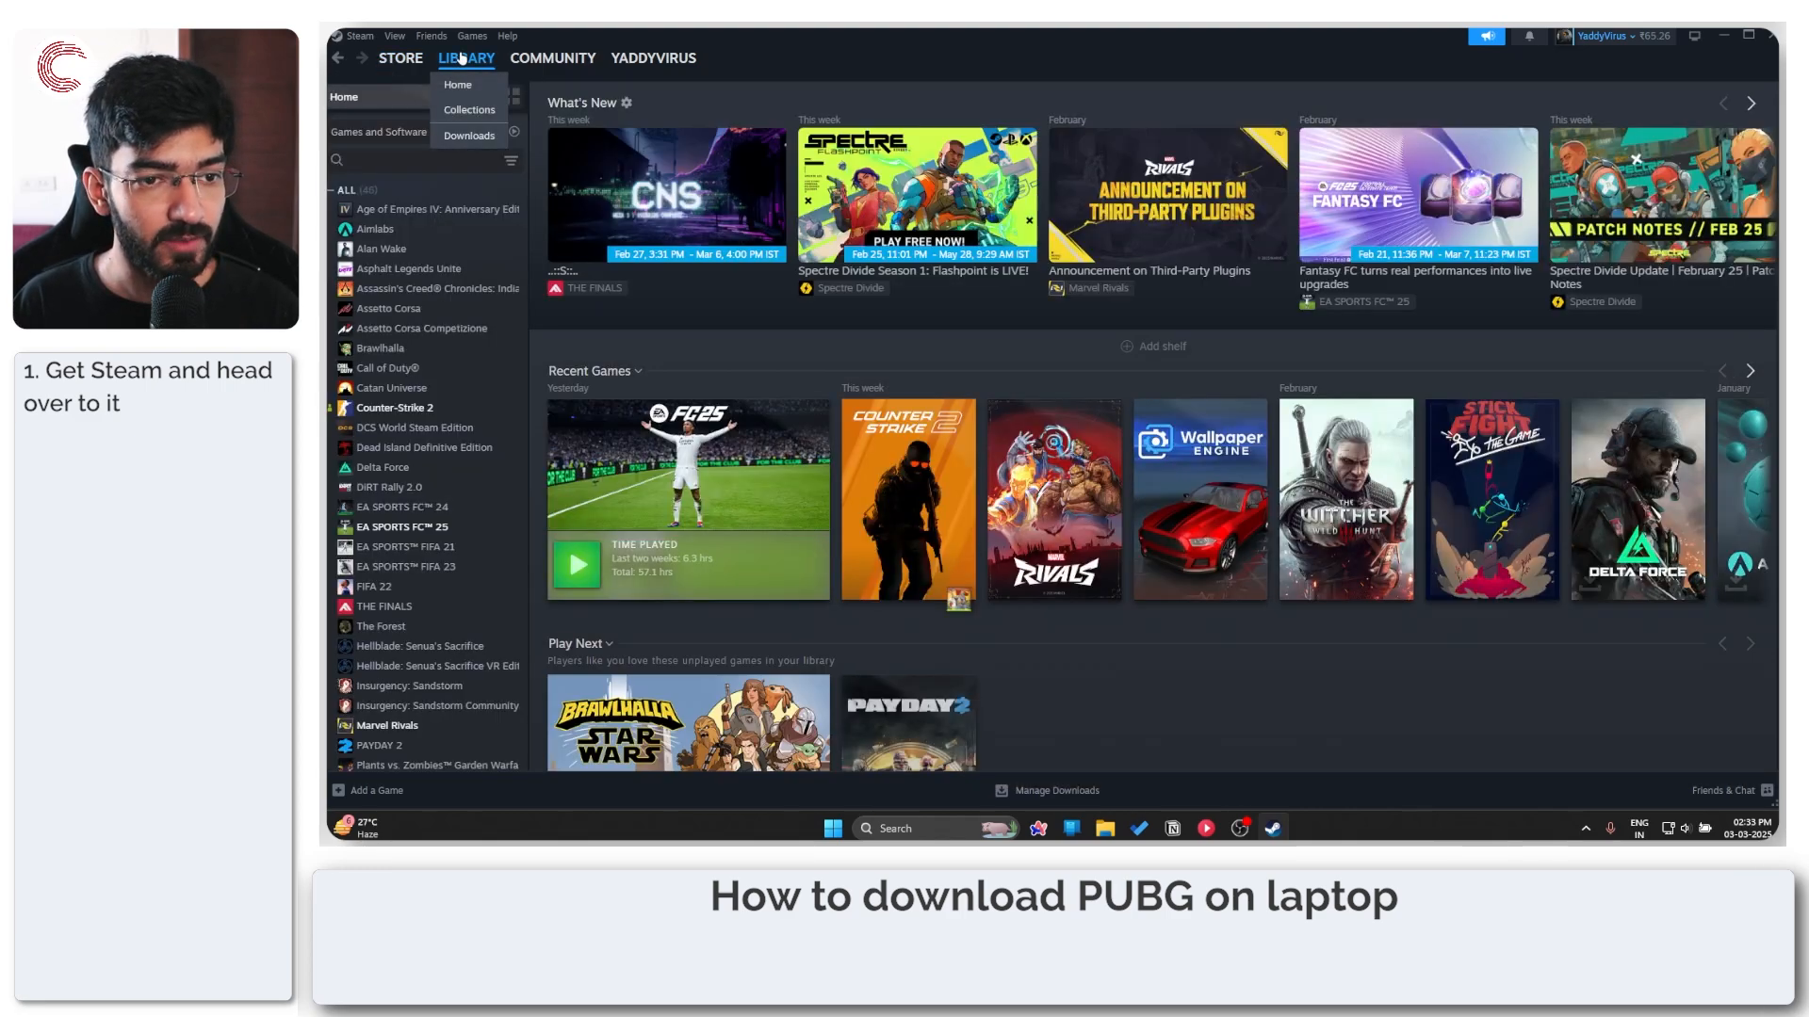
left_click(399, 59)
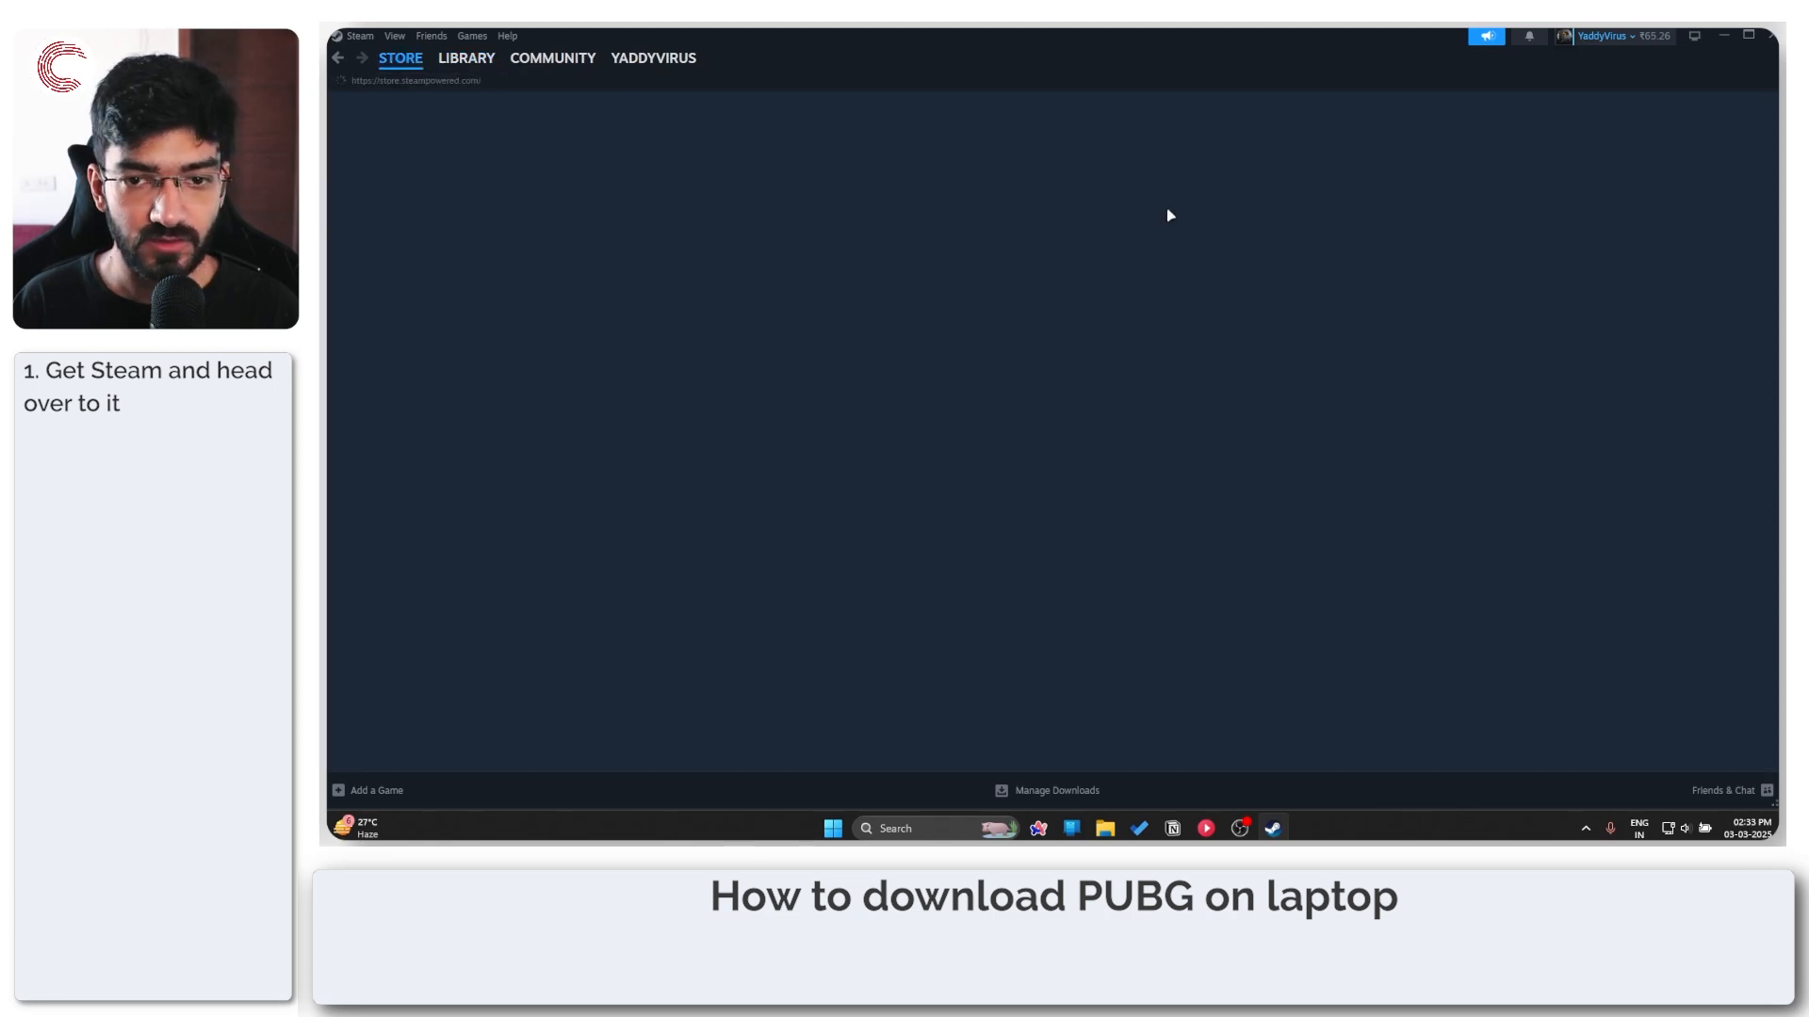
type("PUBG")
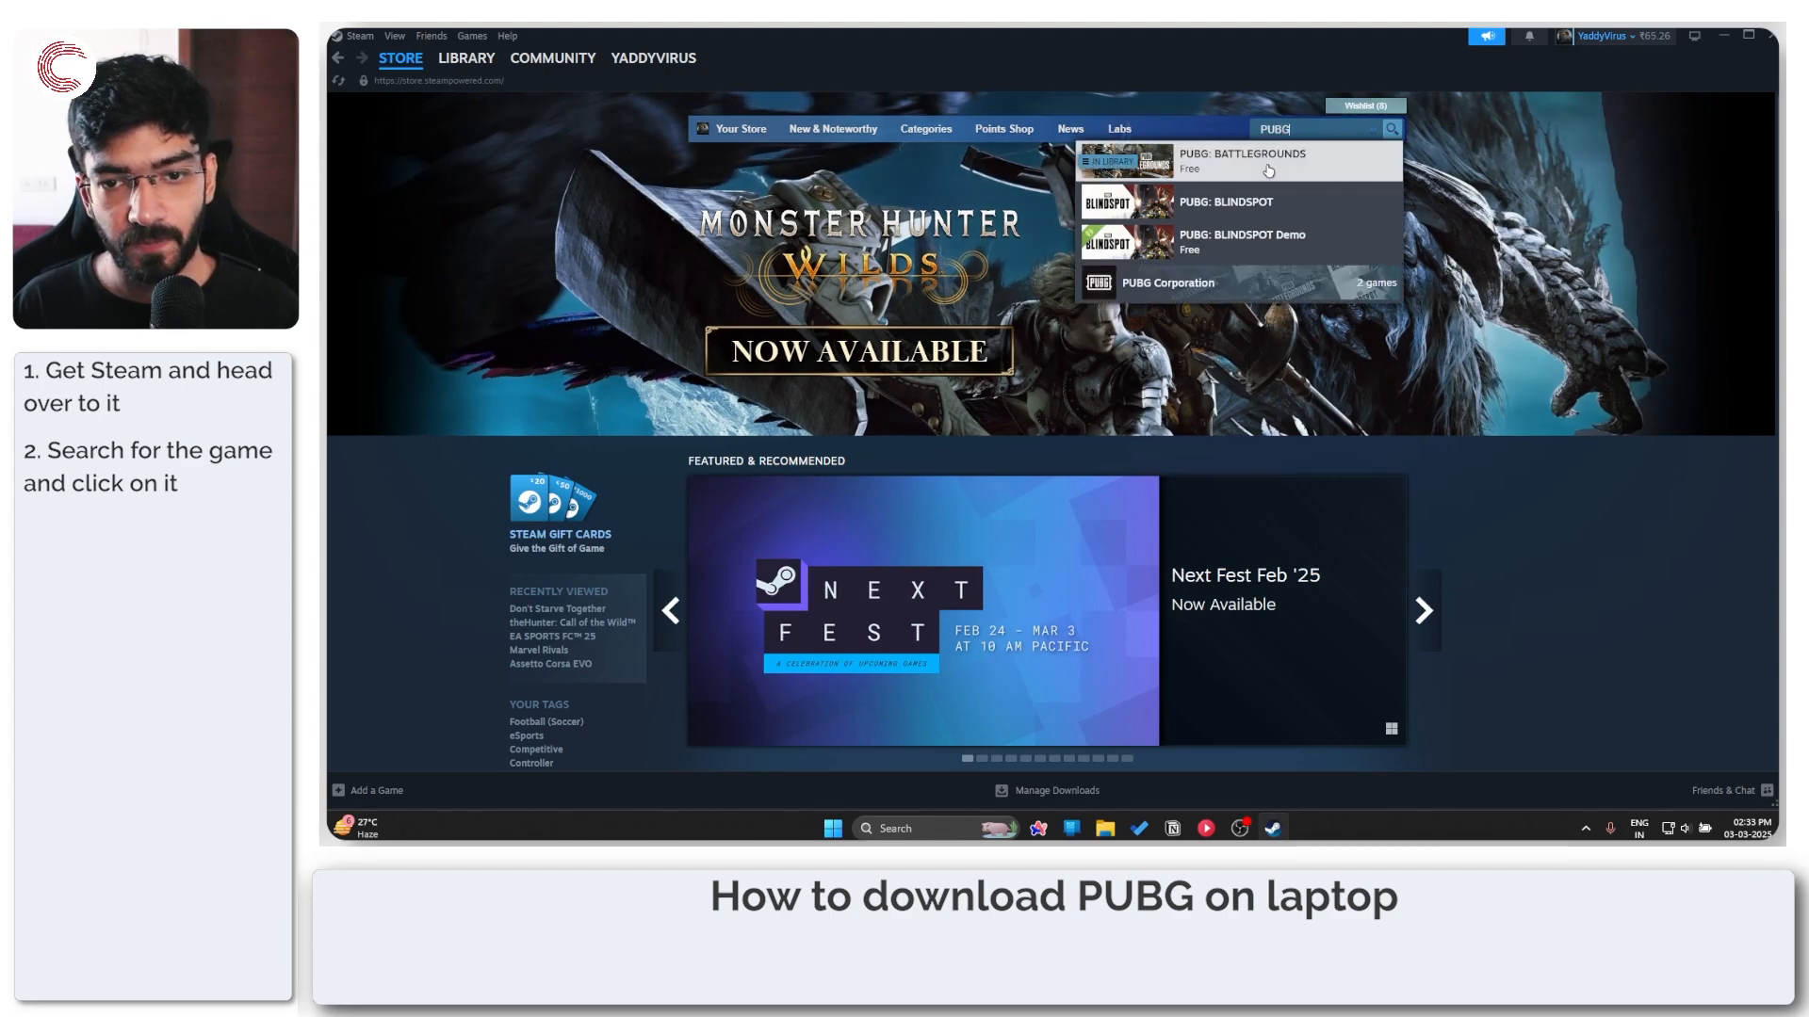
left_click(1244, 162)
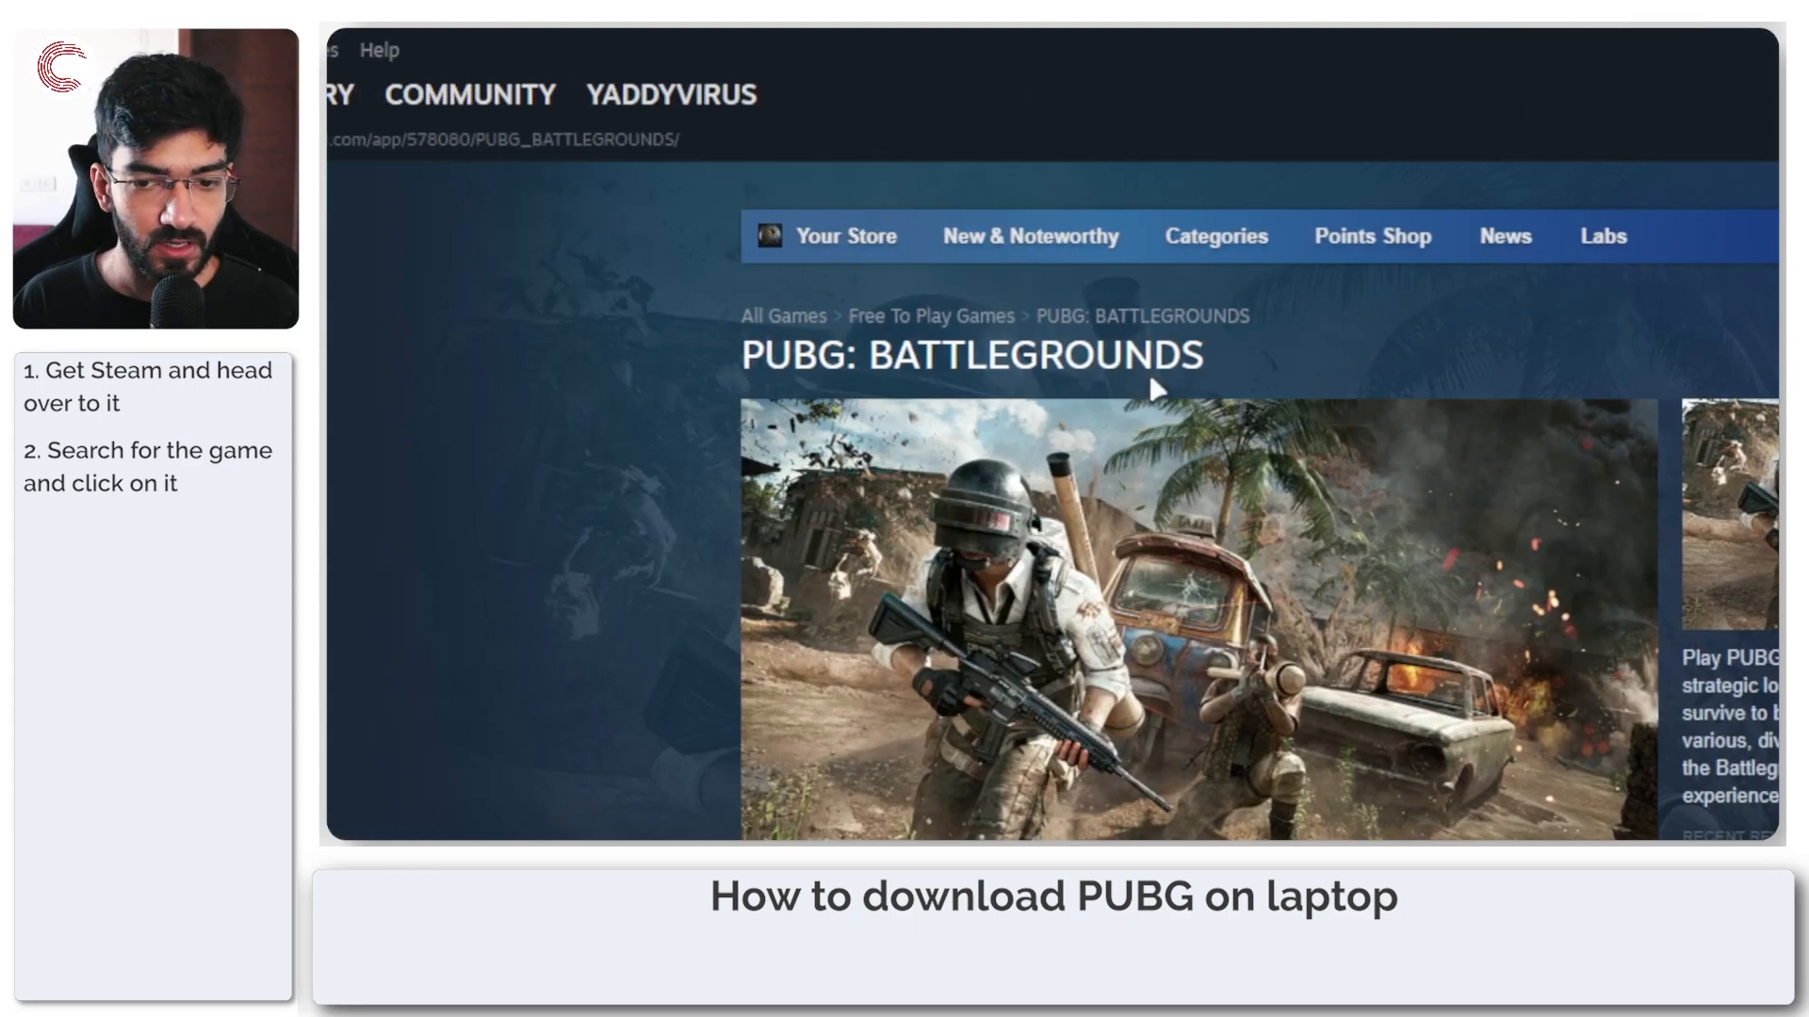
- Scroll the store page to the 'already in your Steam library' banner with Play Now
scroll("down", 3)
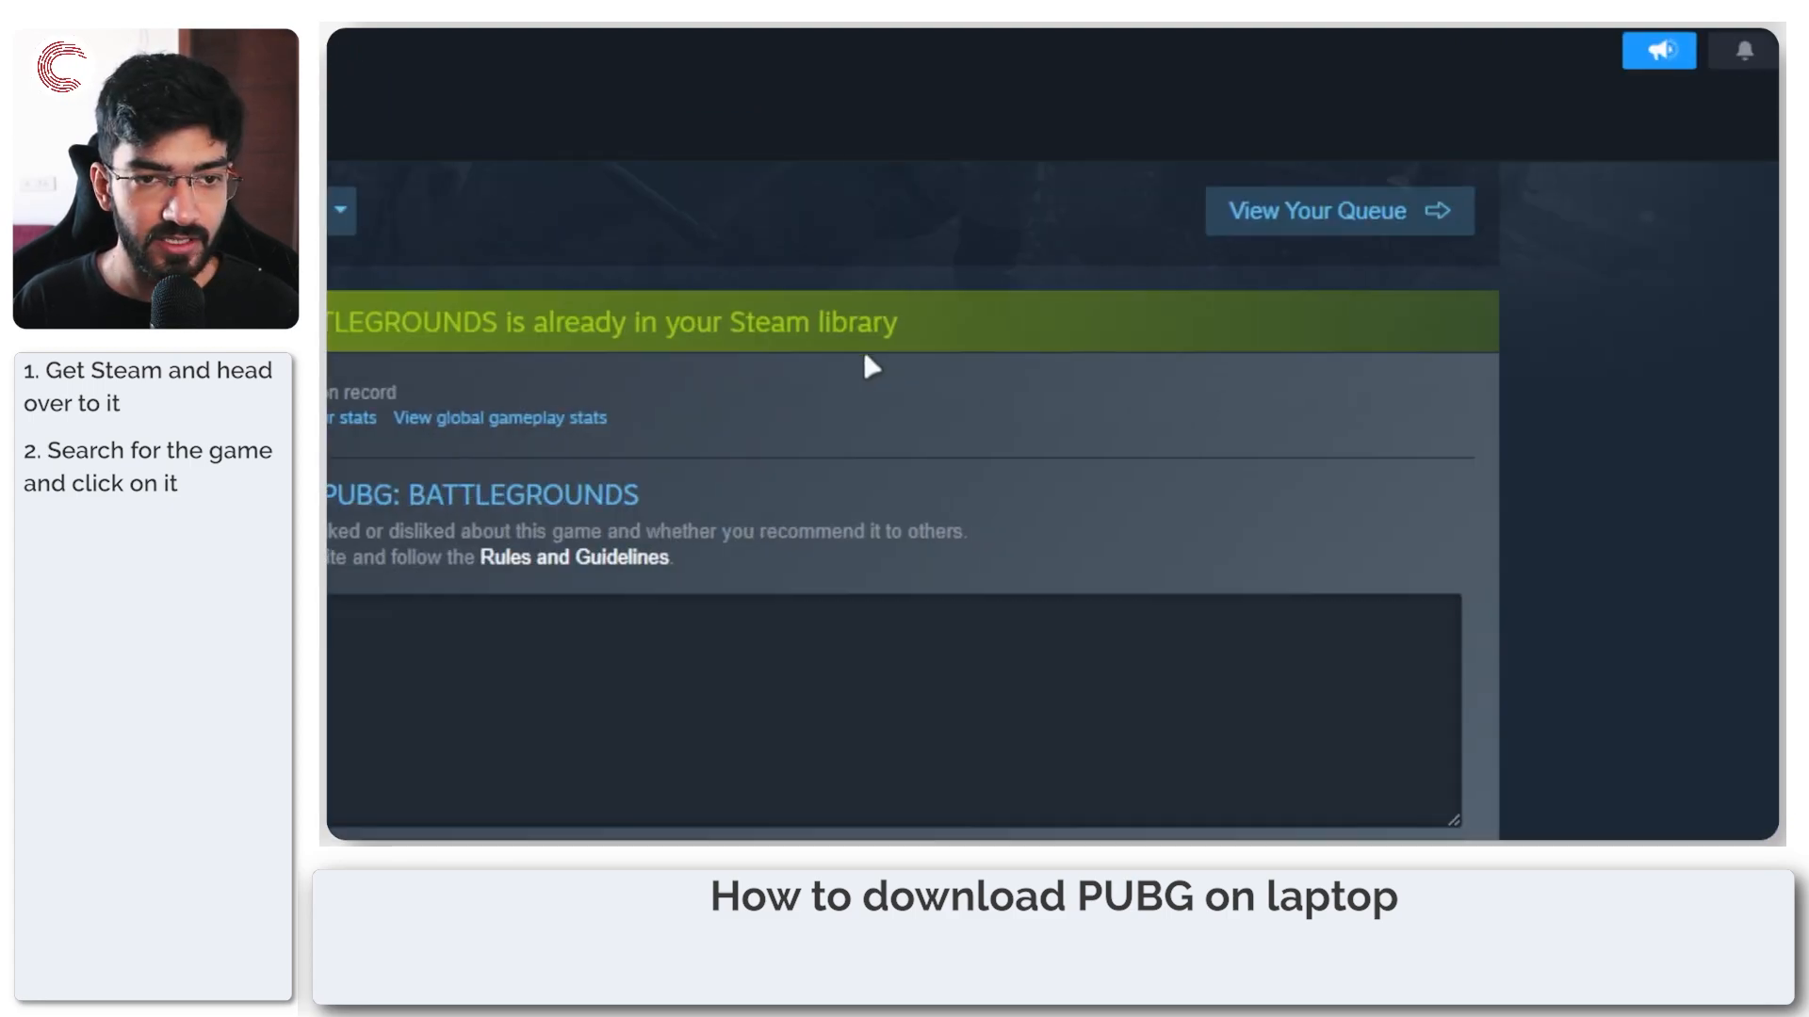
scroll("up", 3)
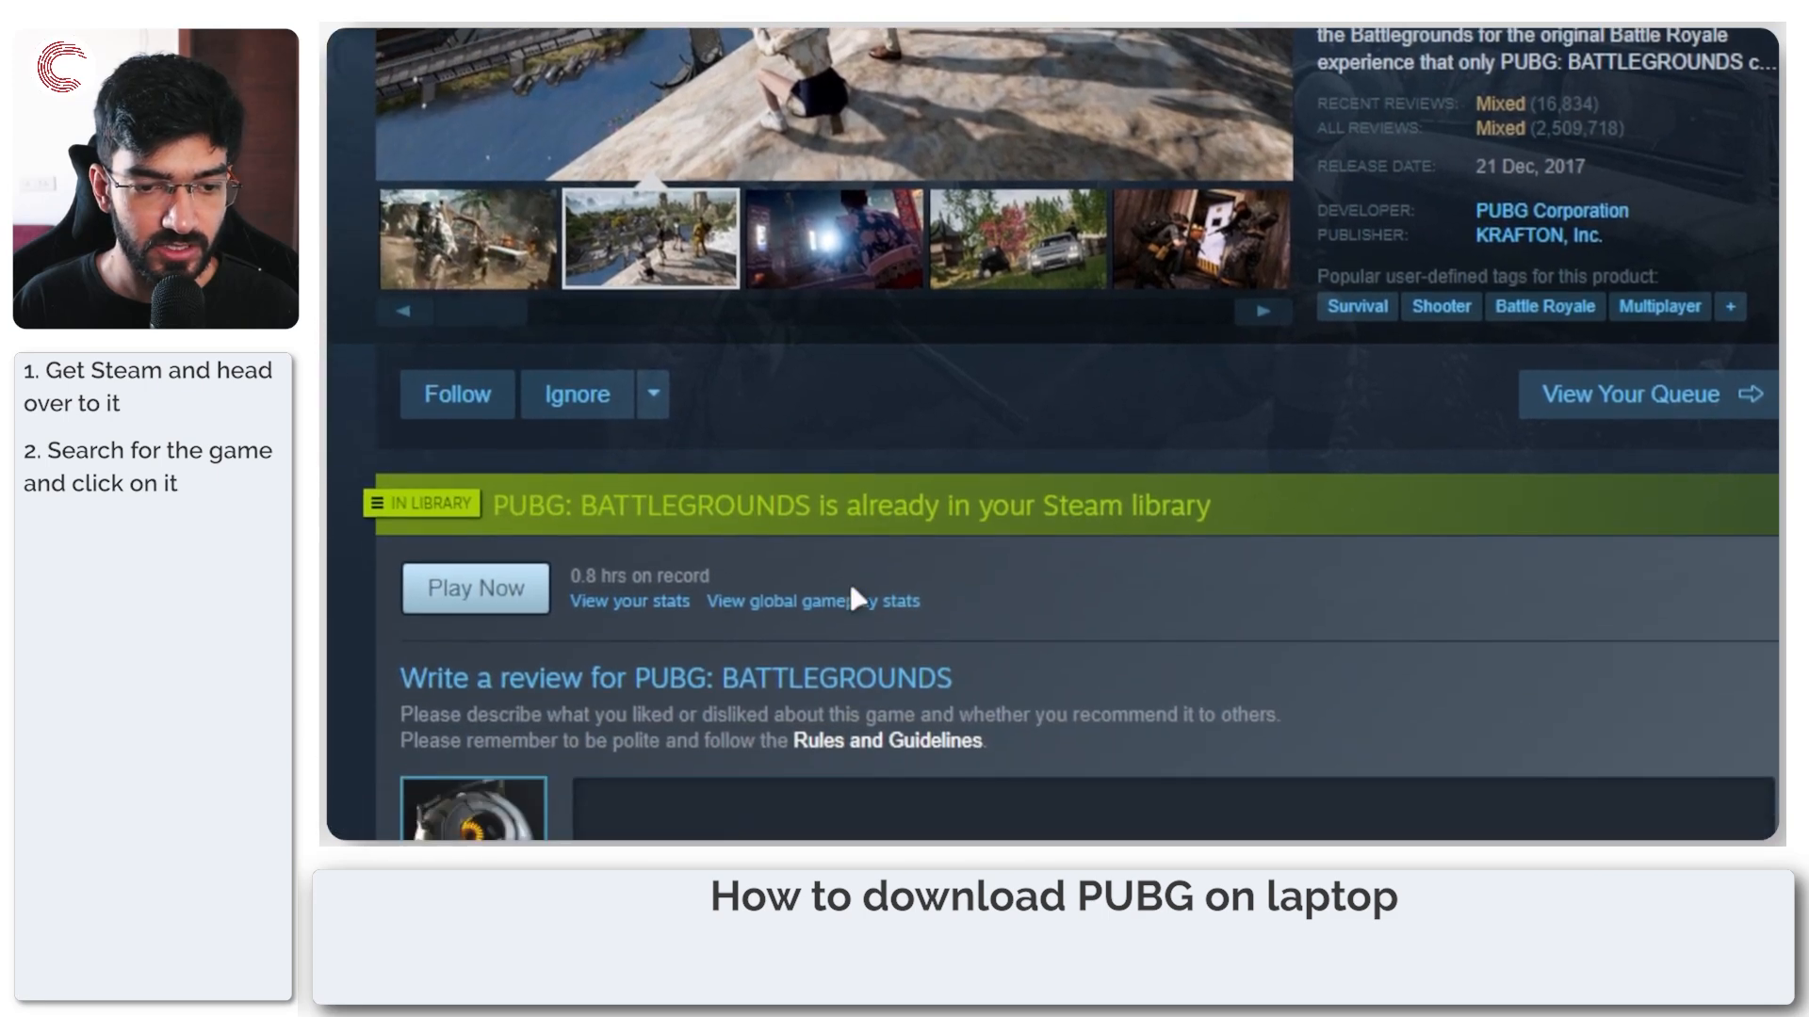
scroll("down", 3)
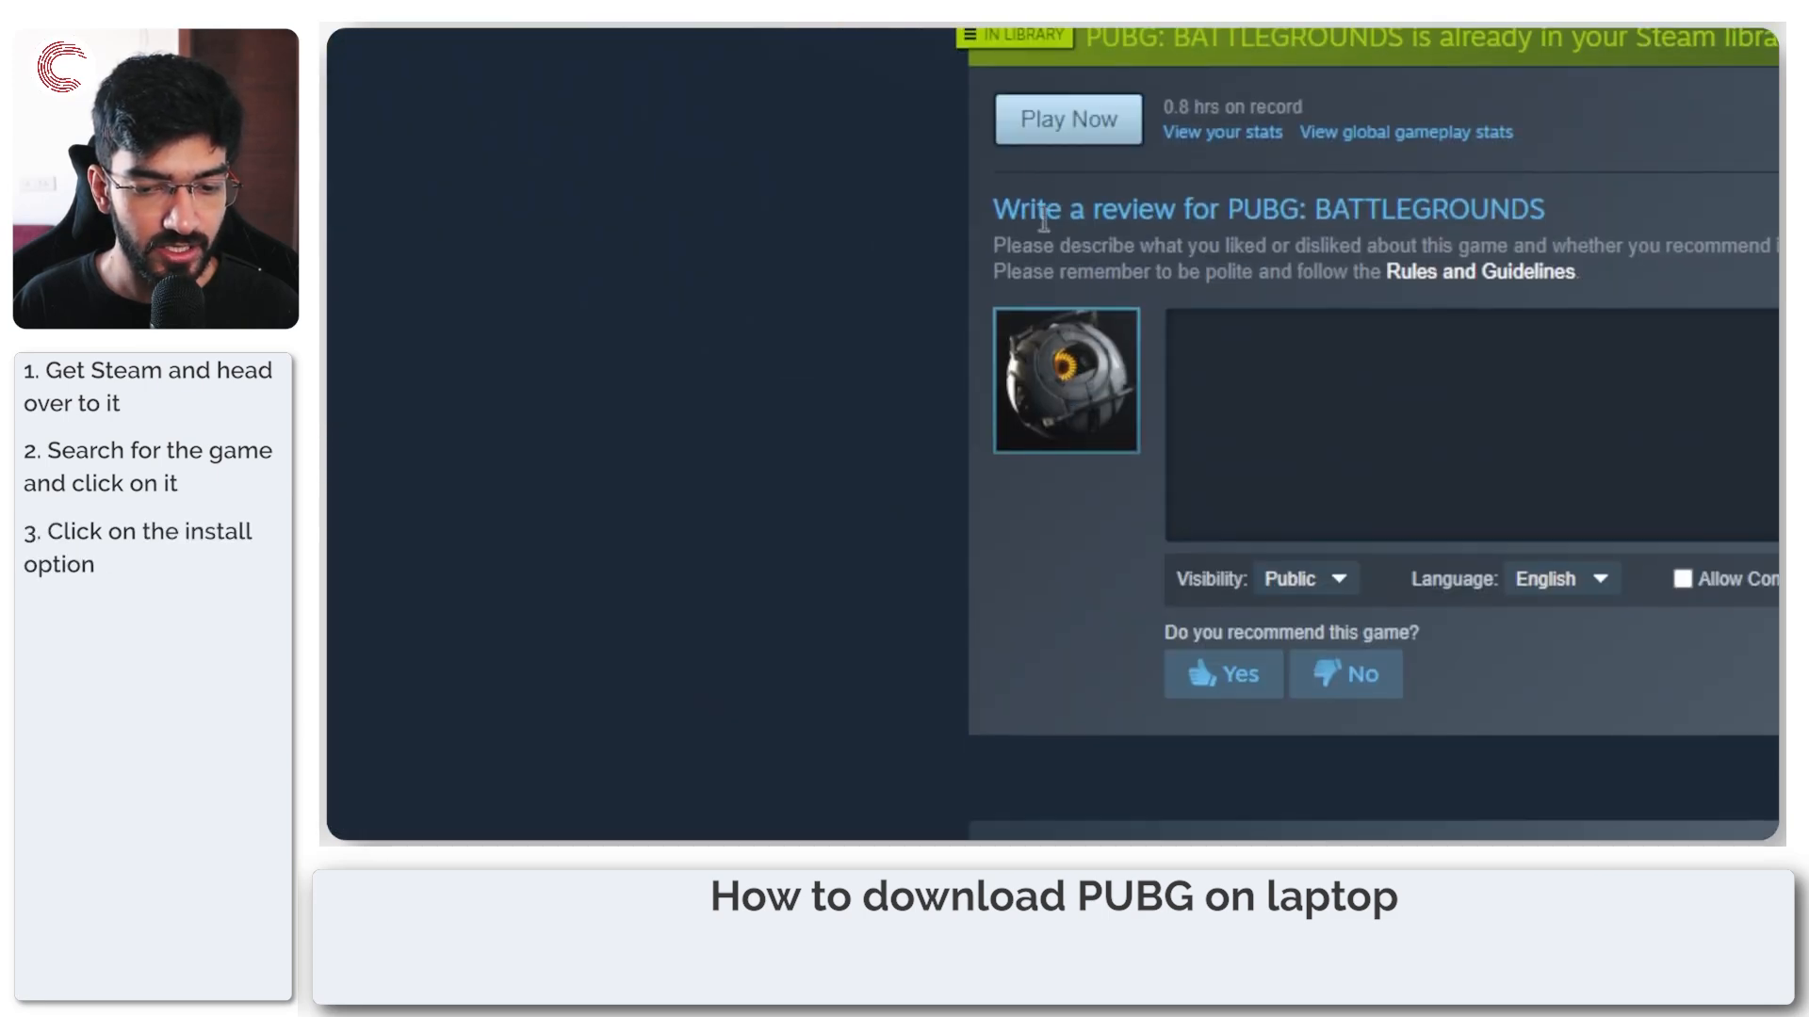
scroll("down", 3)
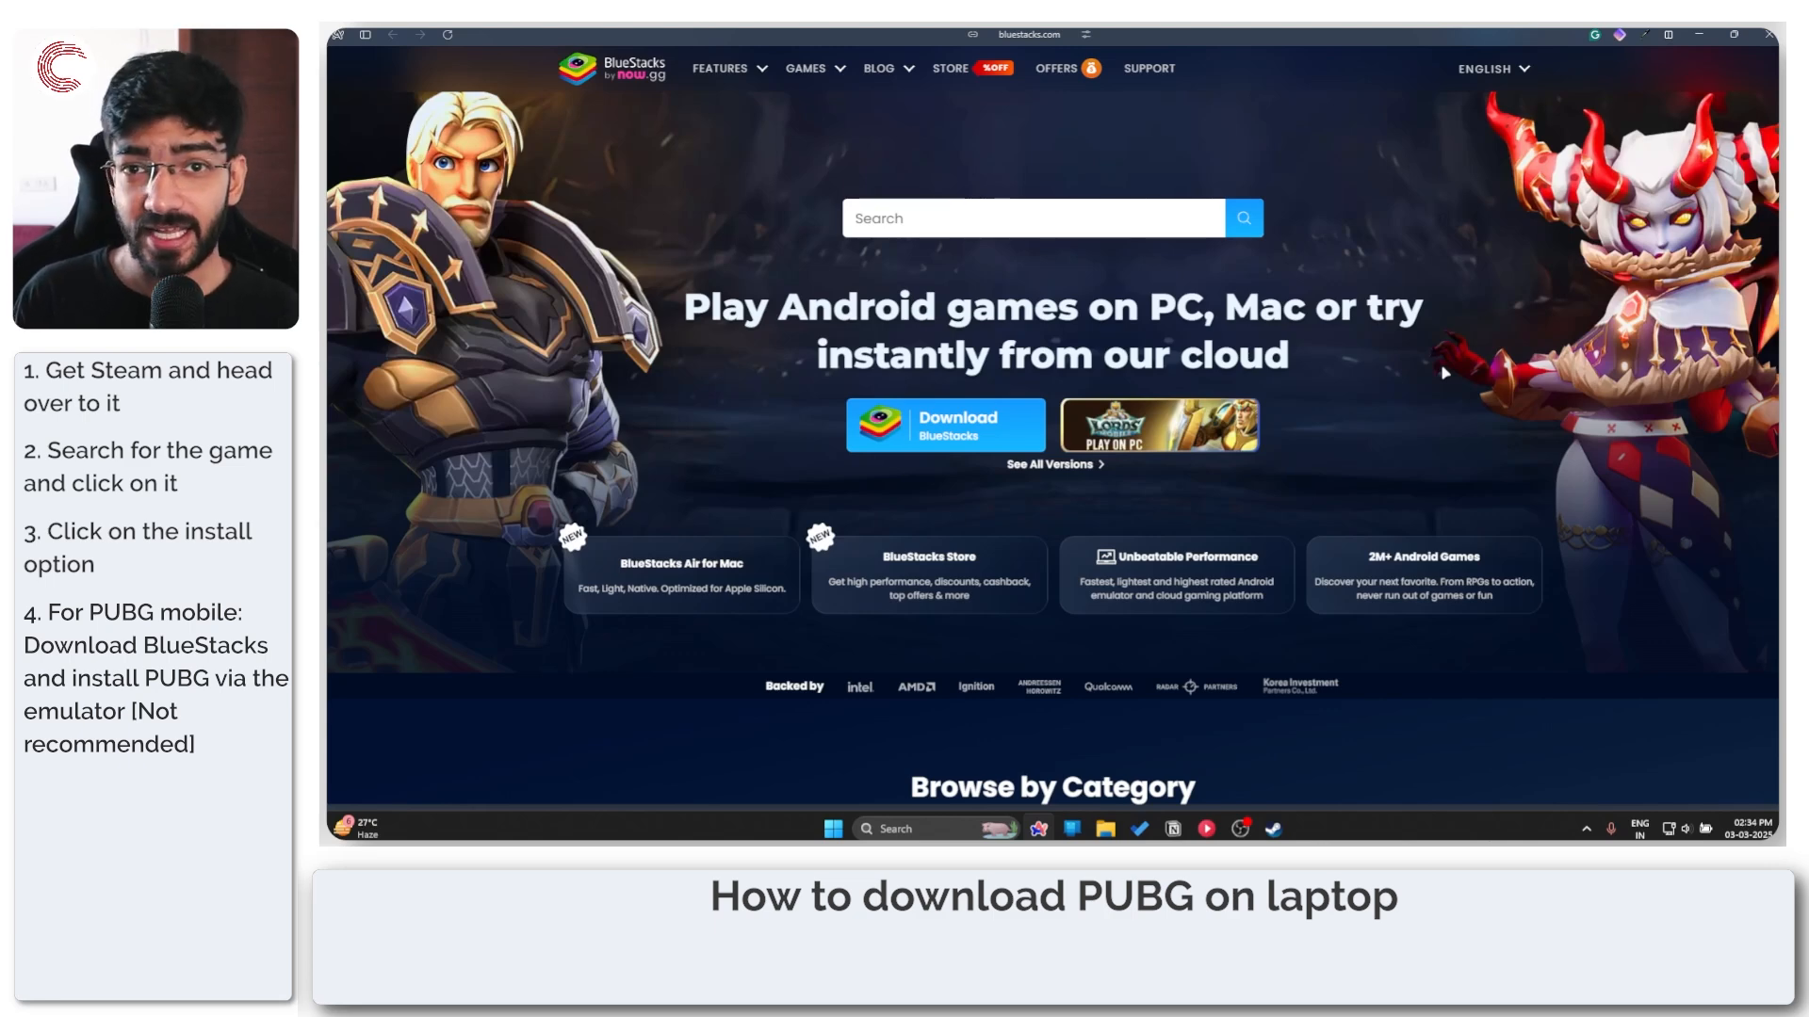
- Open the Lords Mobile: Kingdom Wars game page from the bluestacks.com 'Play on PC' banner
left_click(1156, 424)
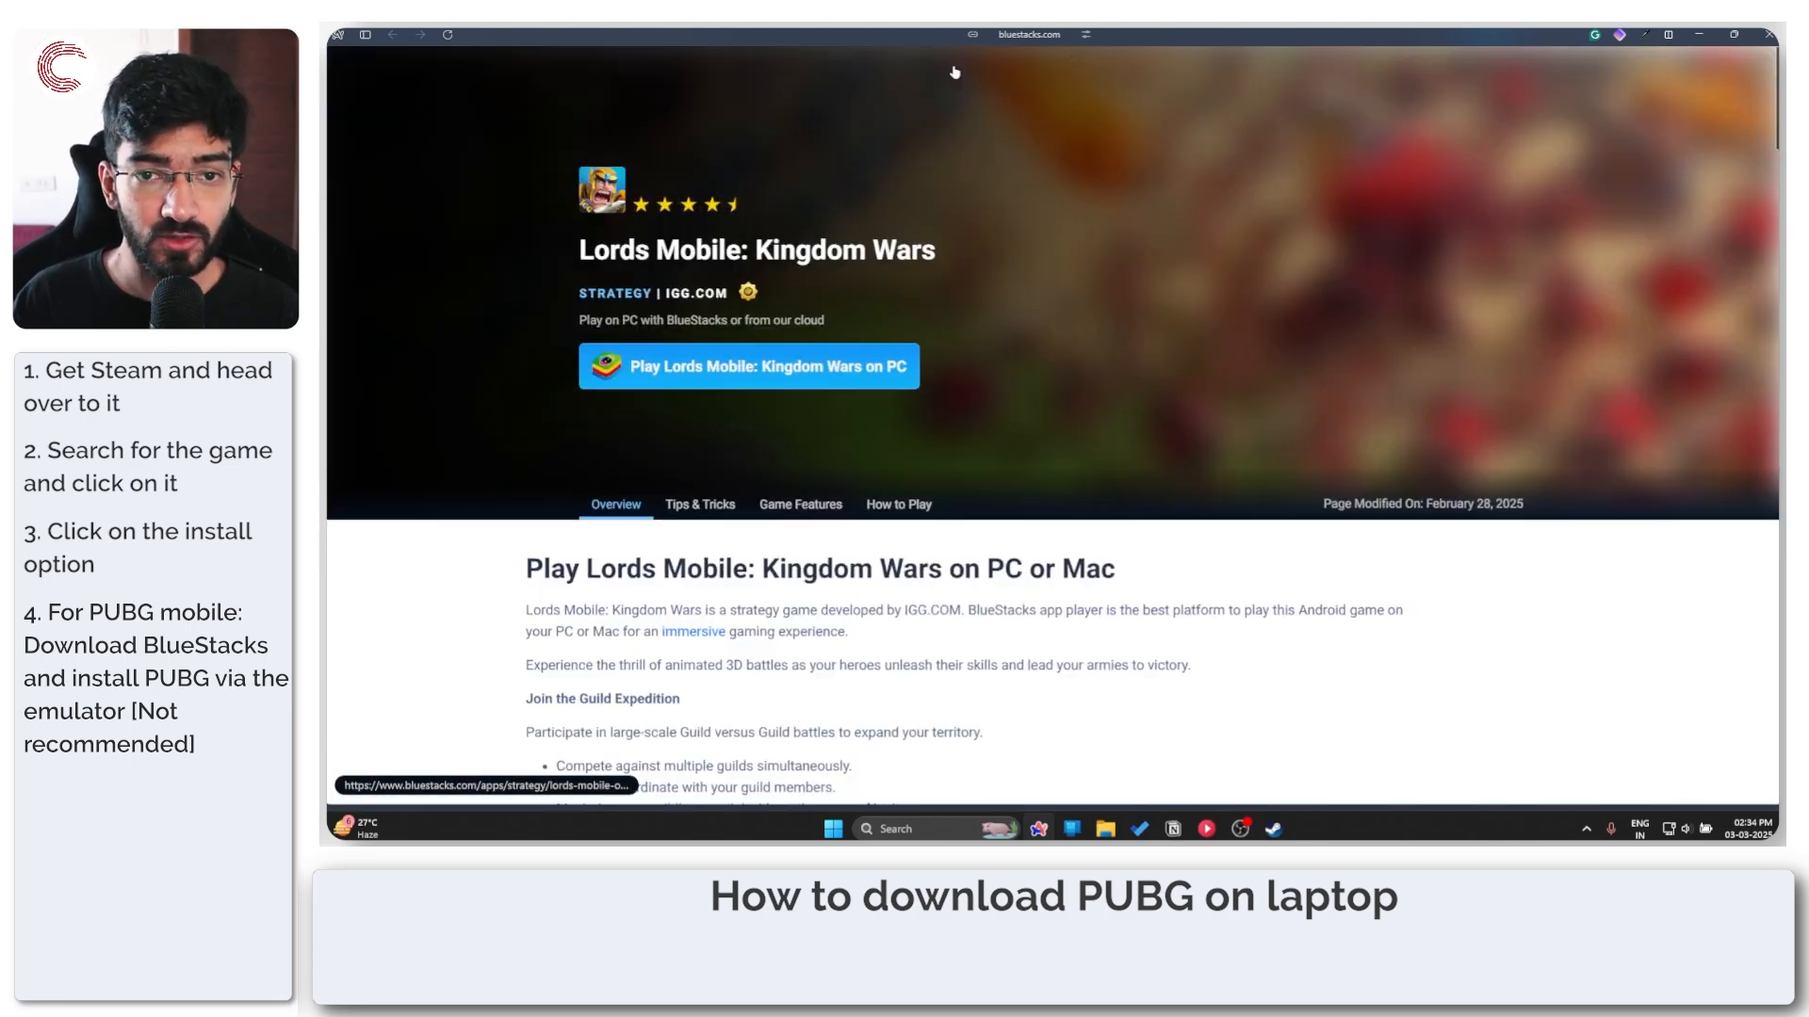